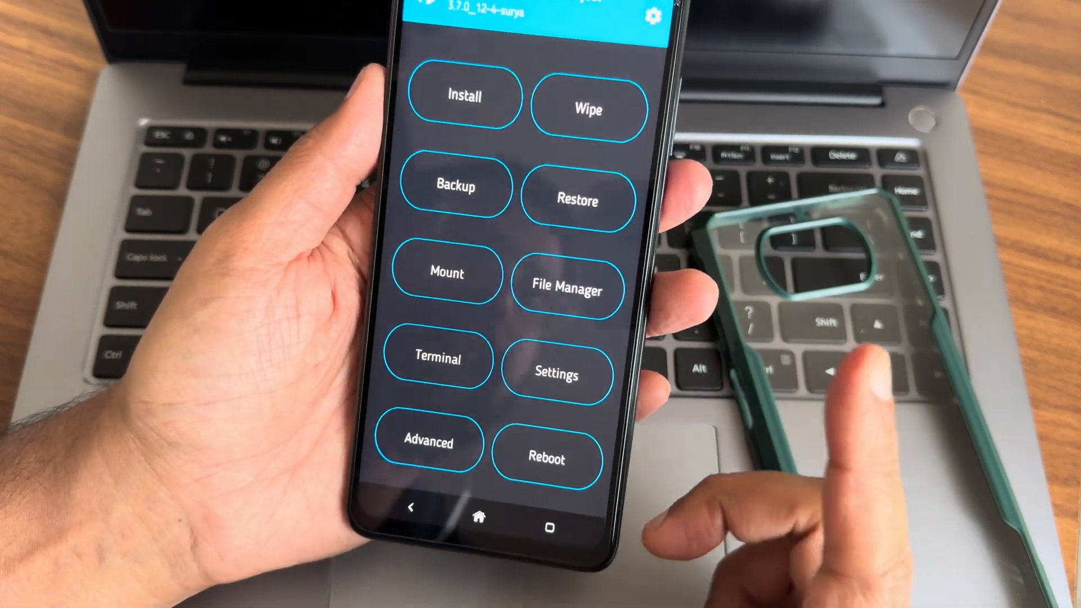
- Open TWRP's Wipe options and confirm Format Data to erase the phone's internal data
left_click(588, 108)
type("ye")
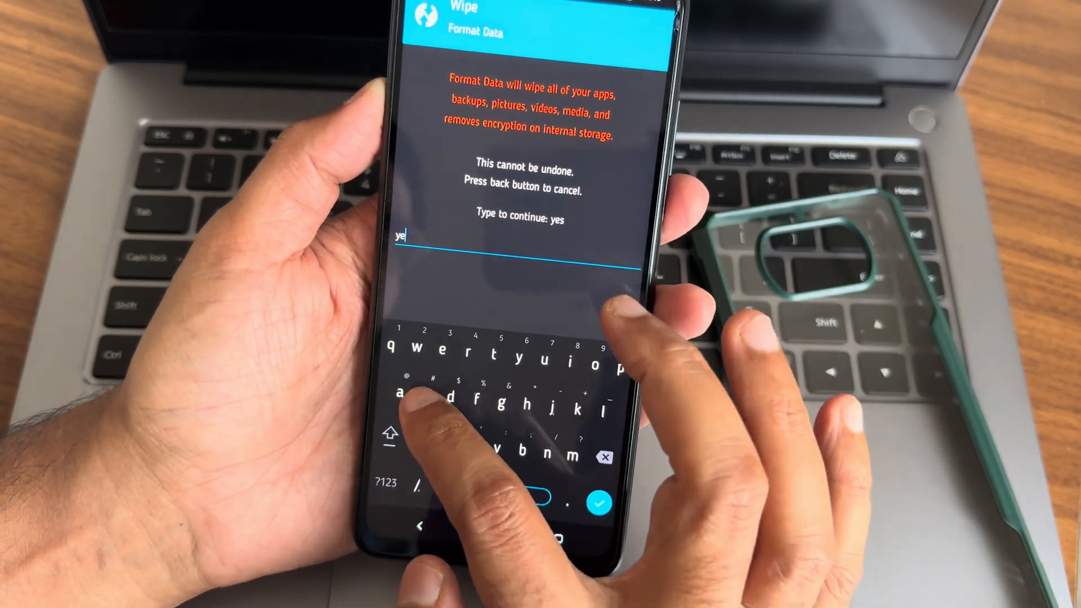
left_click(599, 504)
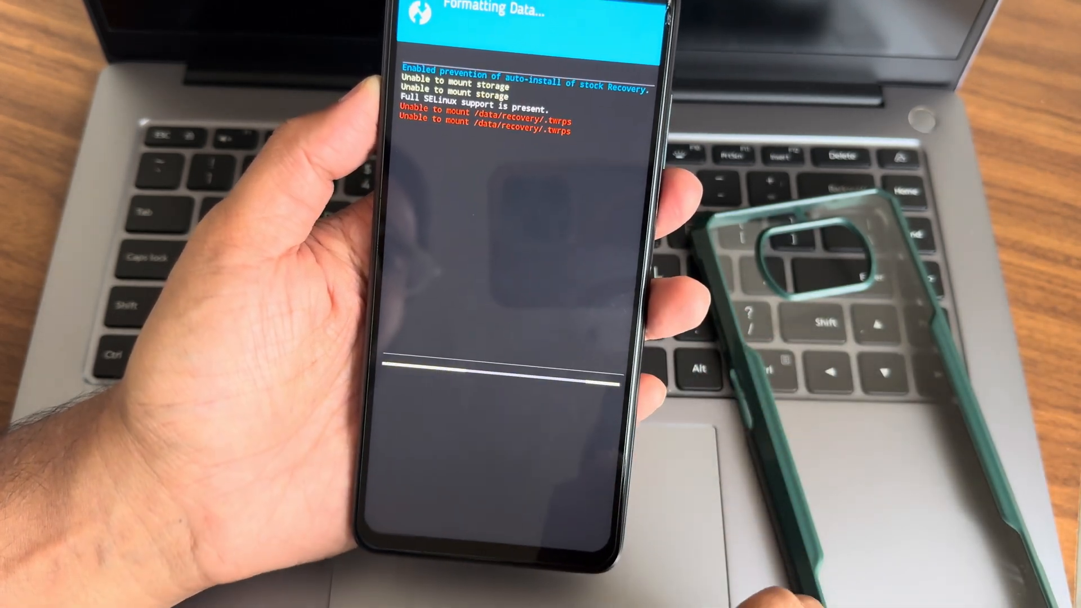